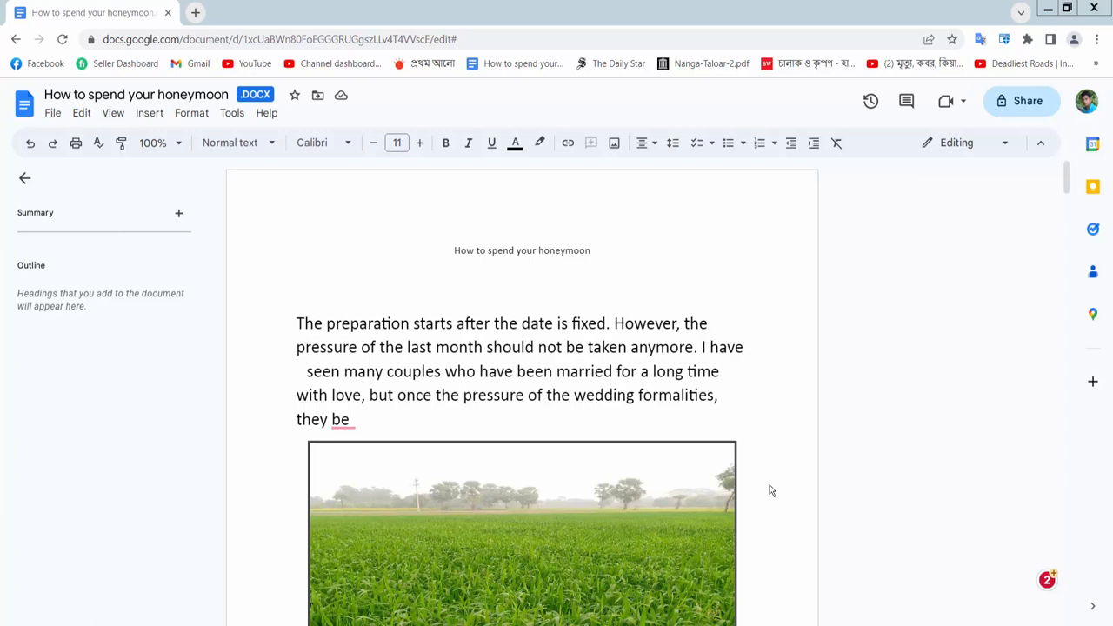
mouse_move(459, 270)
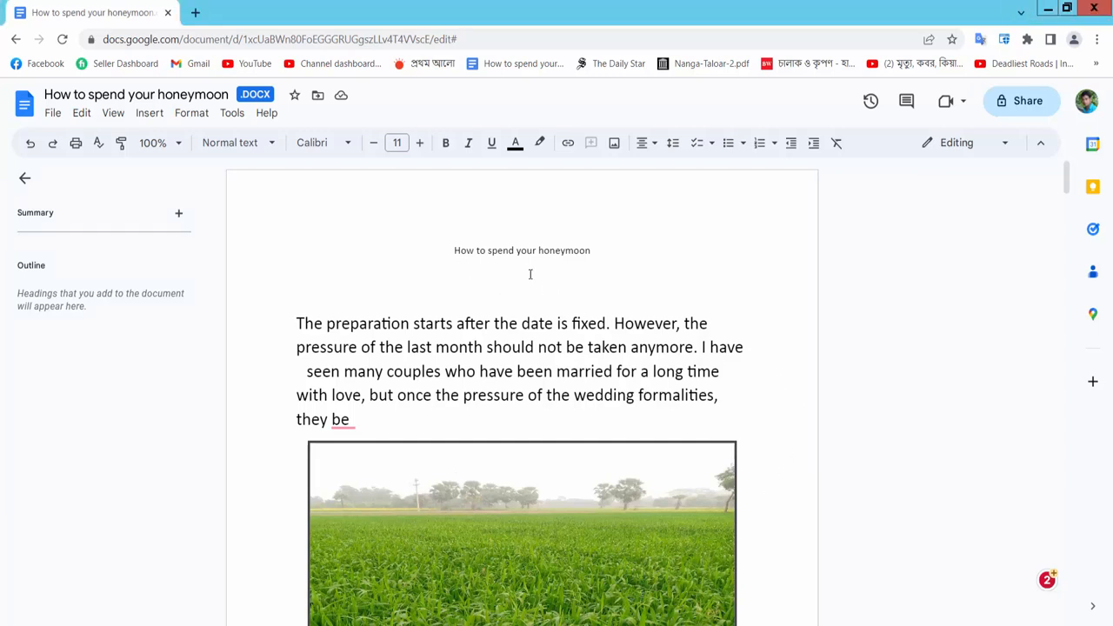
mouse_move(252, 179)
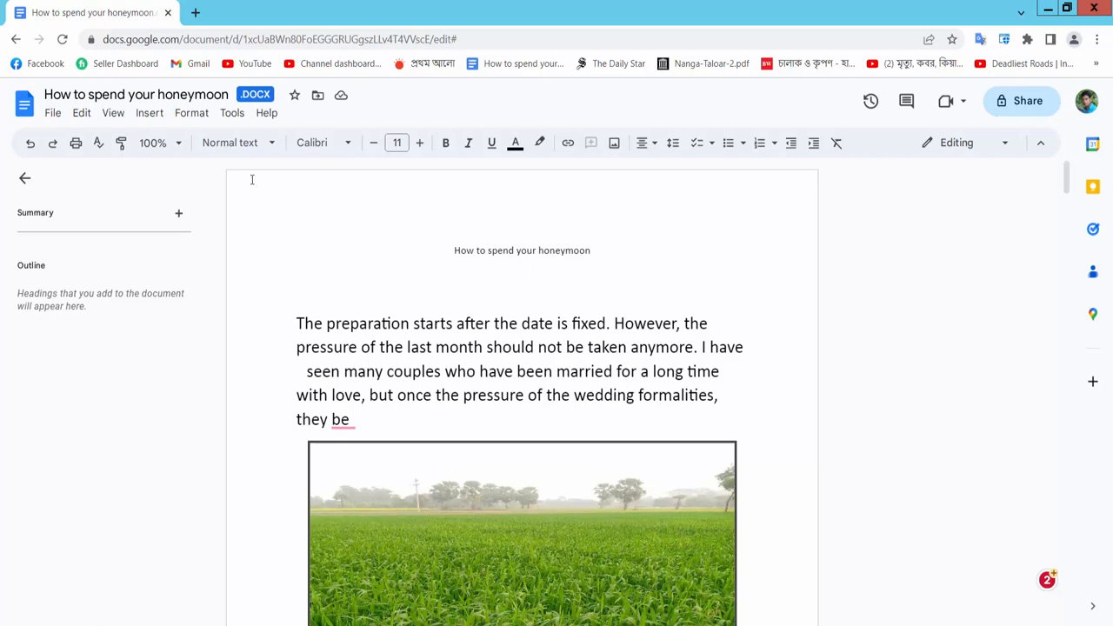
Step: Place the insertion point on the blank line below the page header
left_click(150, 111)
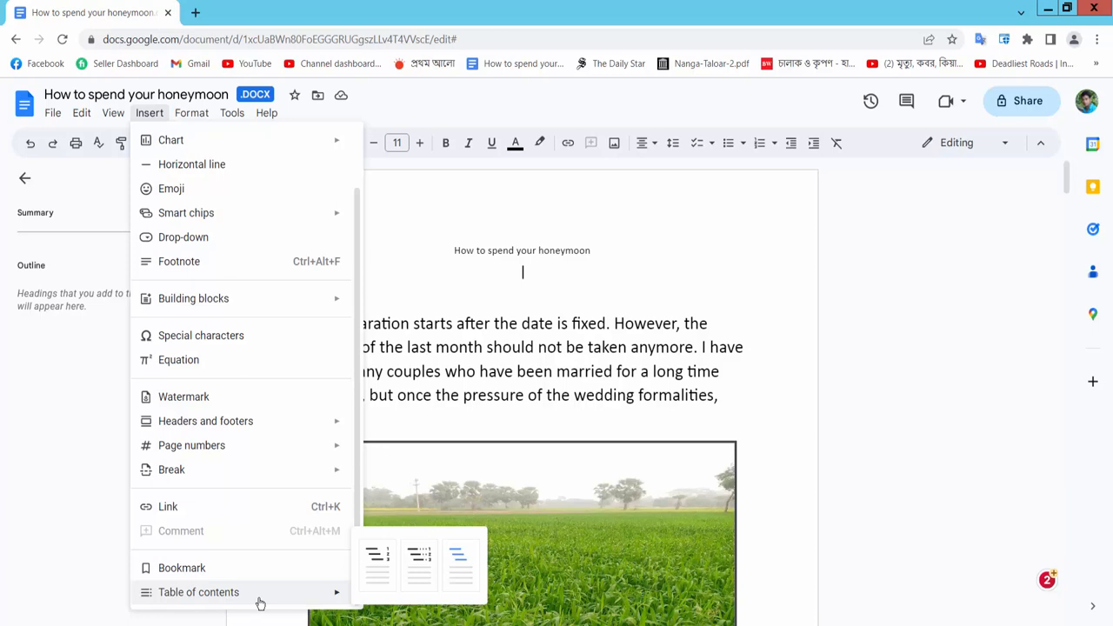
mouse_move(377, 564)
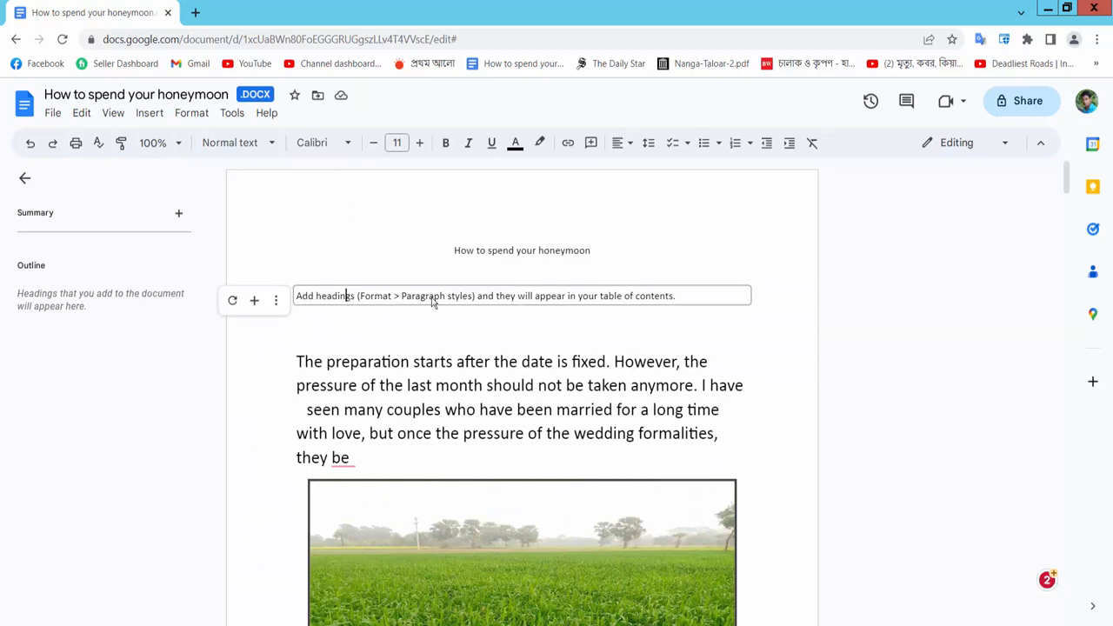
mouse_move(617, 303)
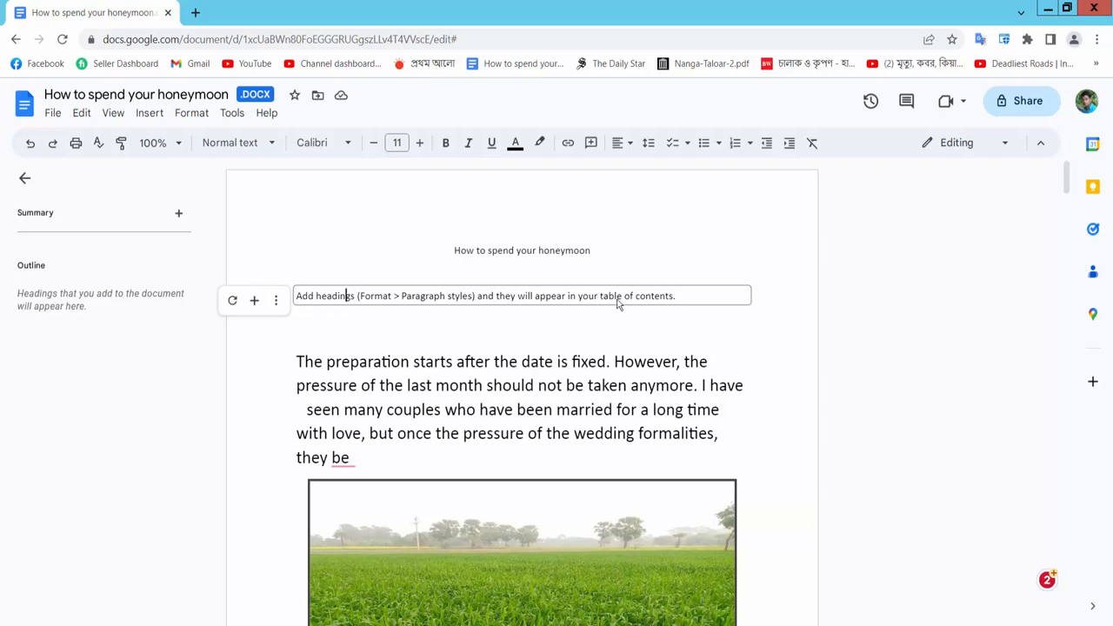
Step: Style the Part -01 and Part -02 lines as Heading 1
scroll("down", 3)
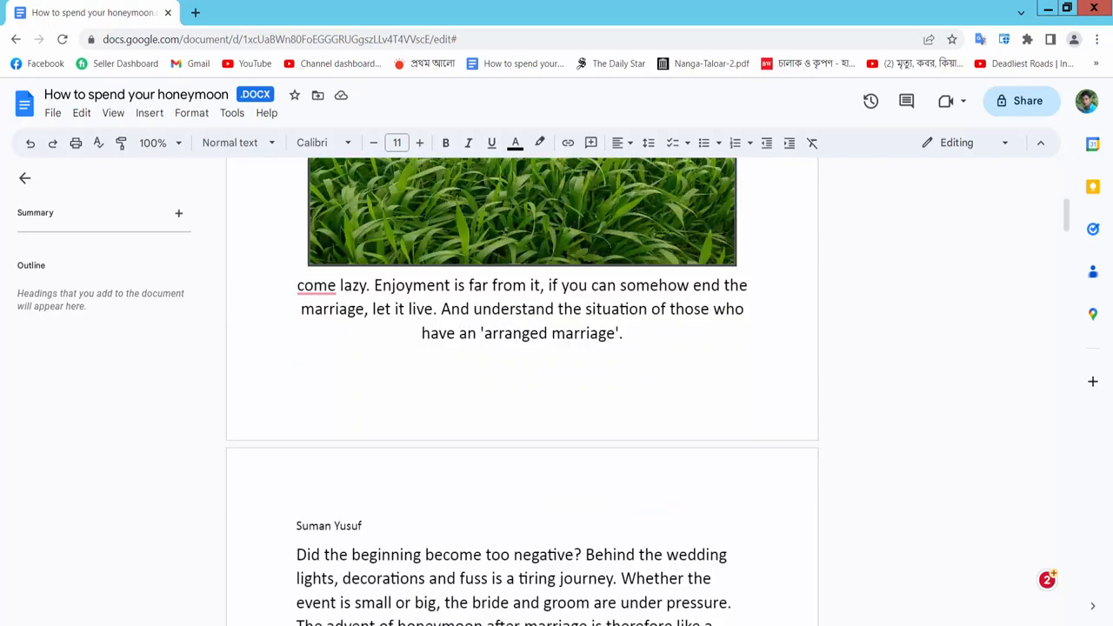
scroll("down", 3)
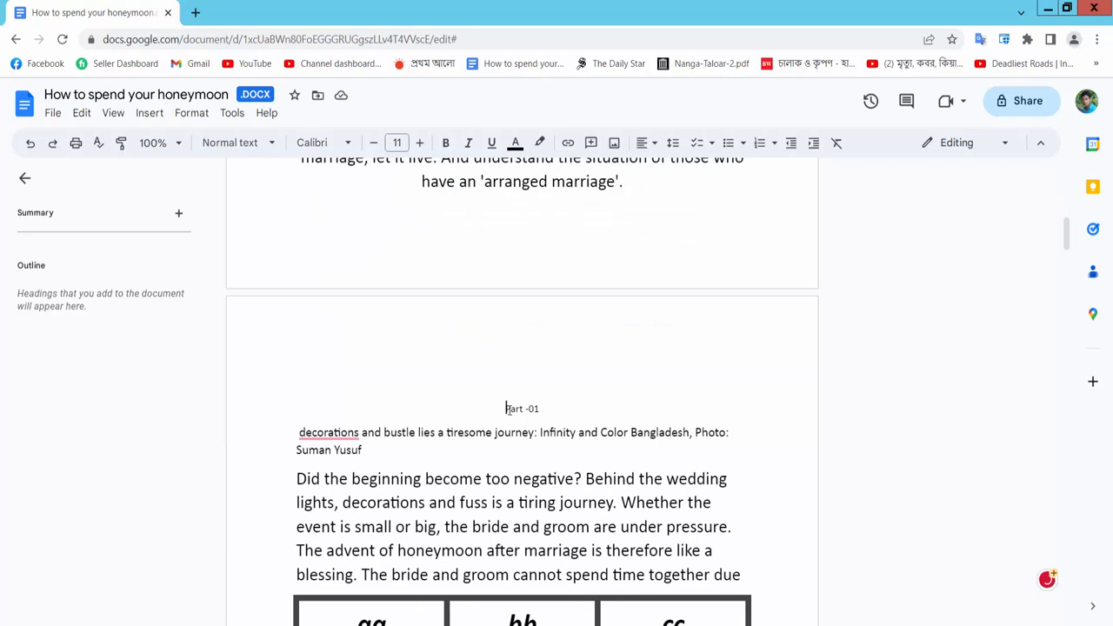
double_click(522, 409)
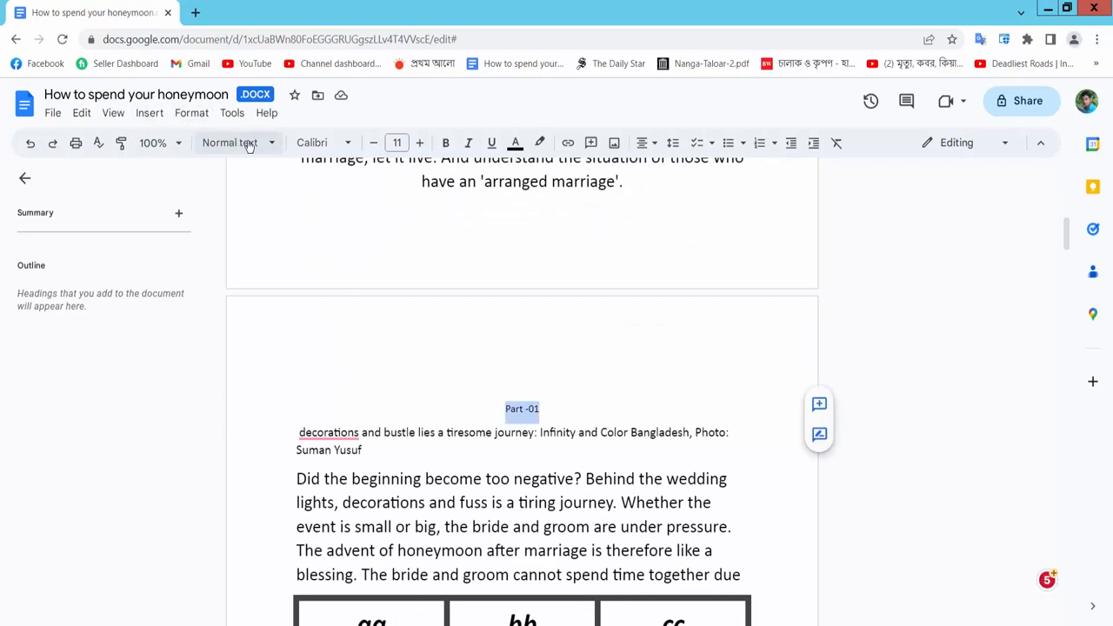
left_click(230, 143)
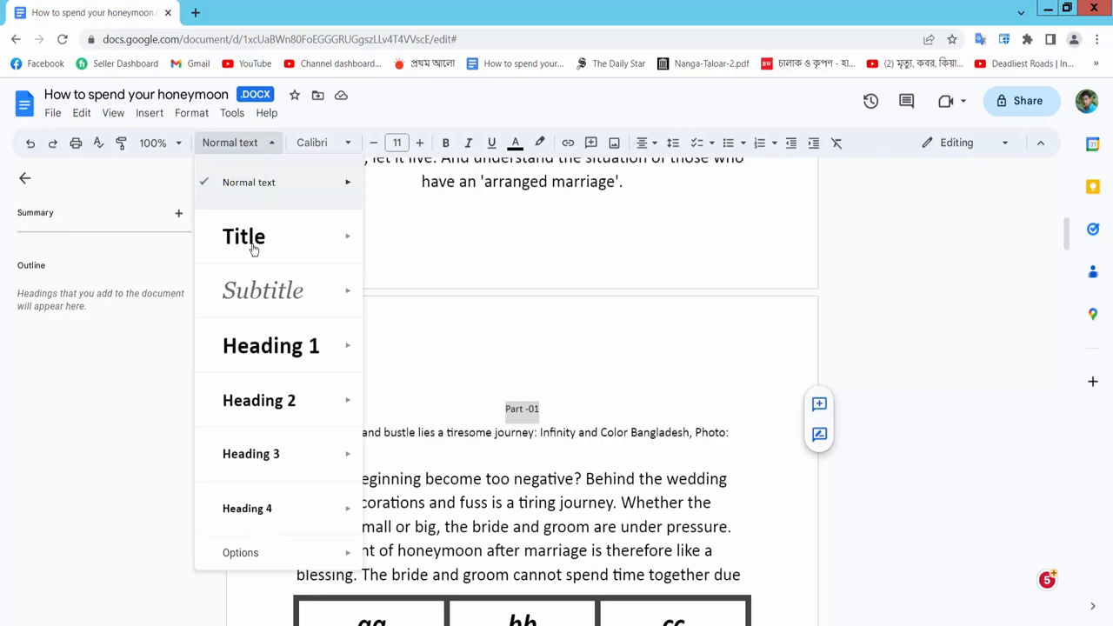
left_click(271, 344)
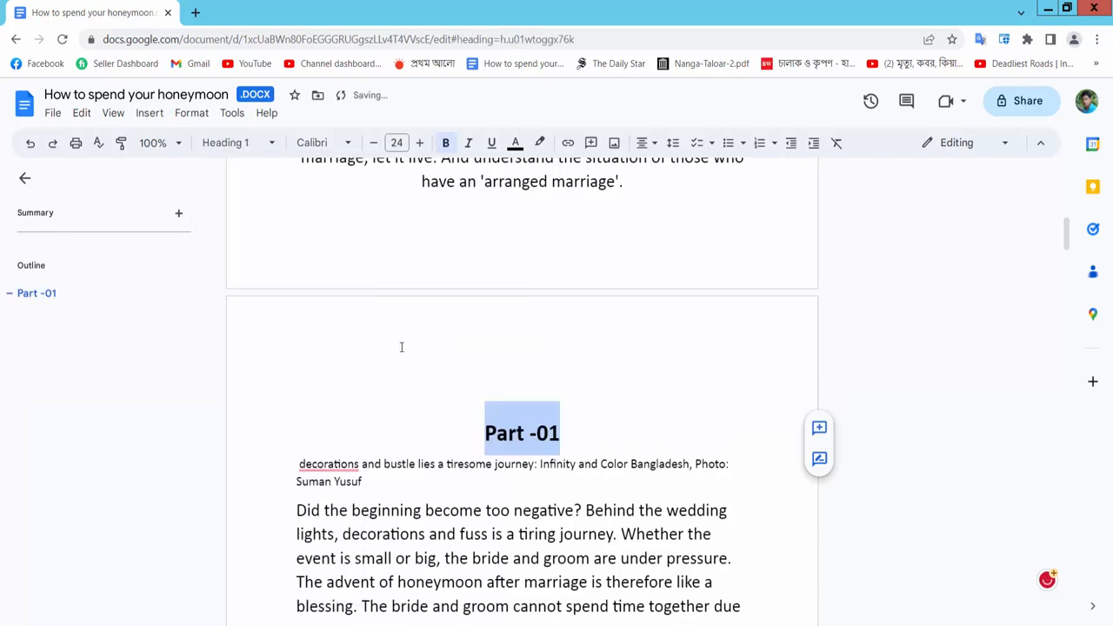
scroll("down", 3)
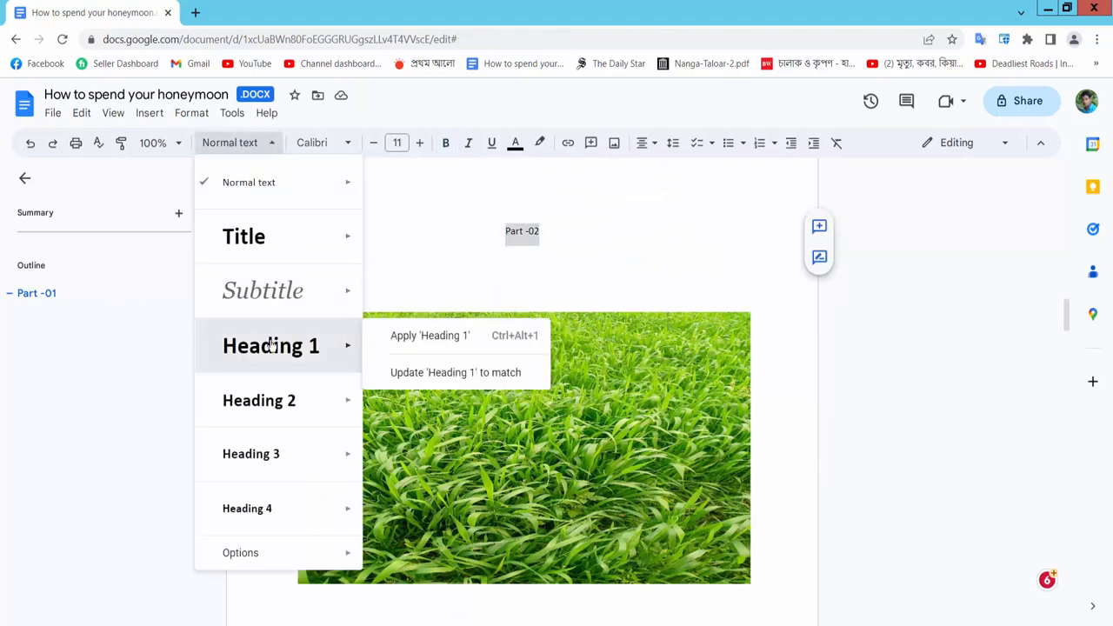
left_click(430, 333)
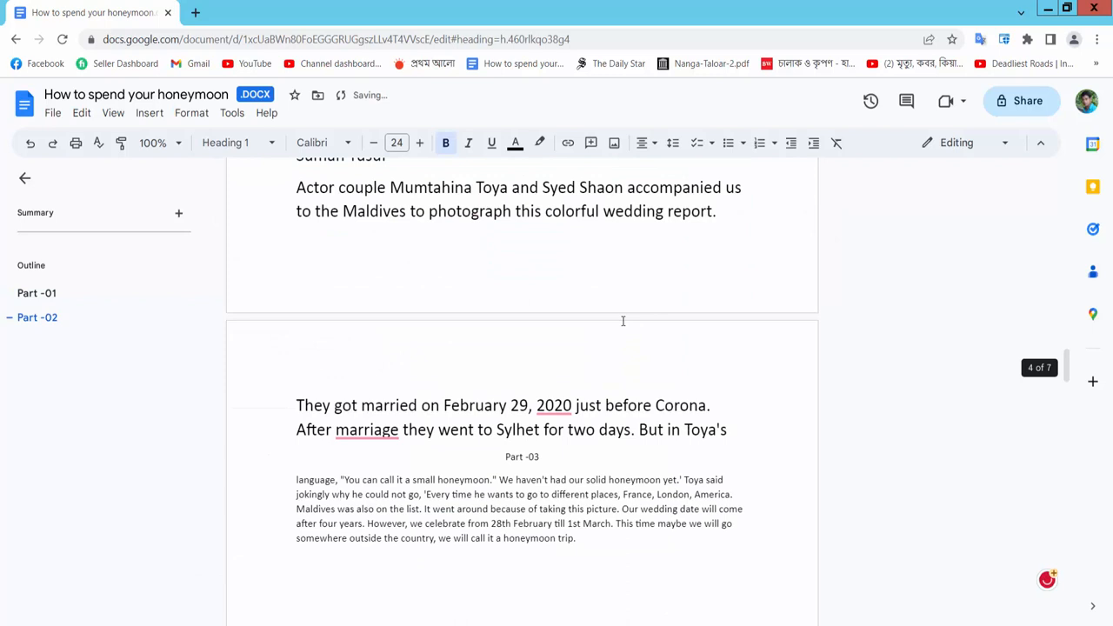
Step: Style the Part -03 and Part -04 lines as Heading 1
left_click(235, 142)
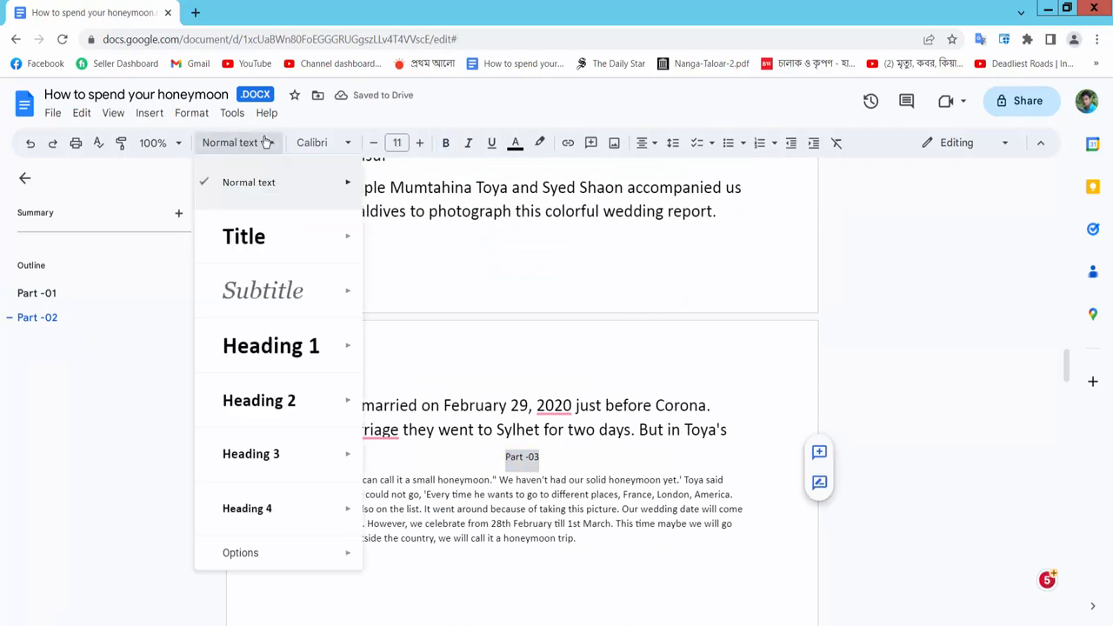
left_click(272, 344)
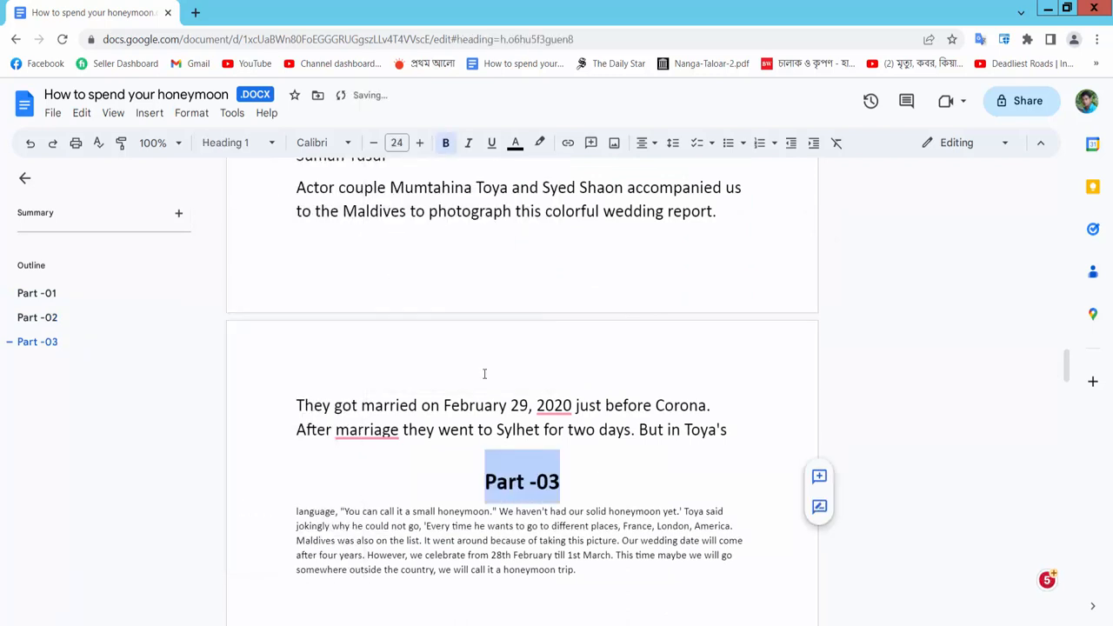
scroll("down", 3)
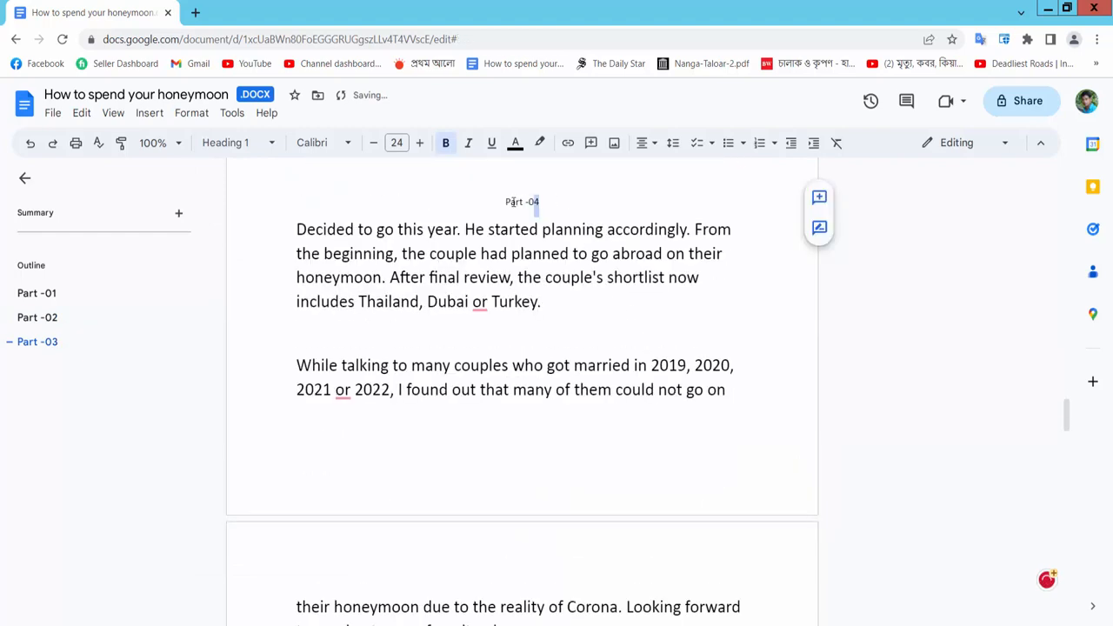
left_click(237, 143)
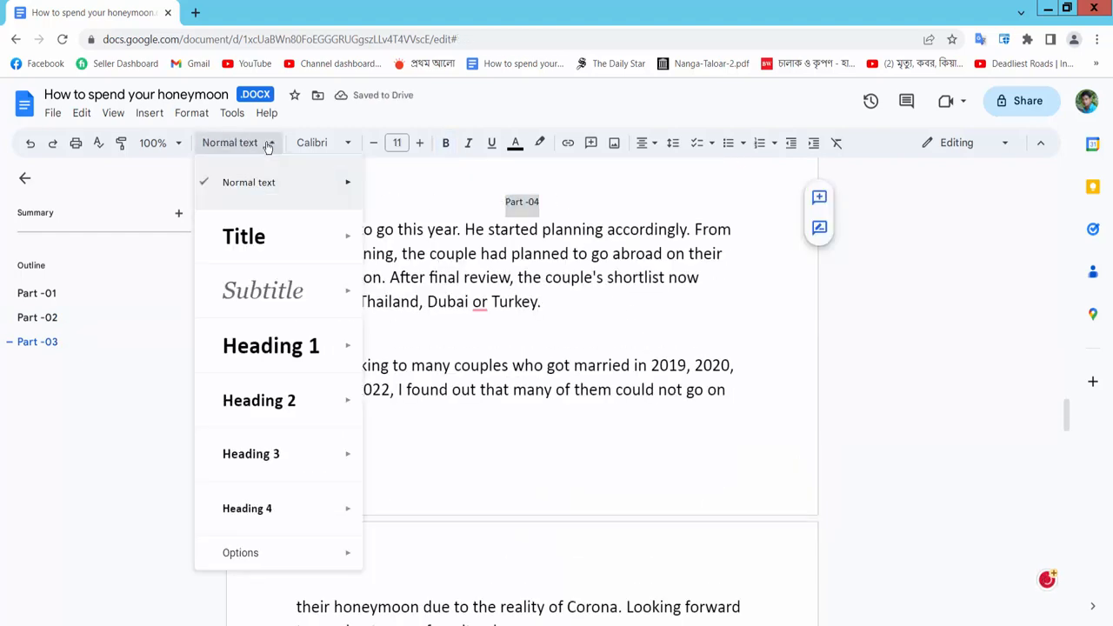
left_click(271, 344)
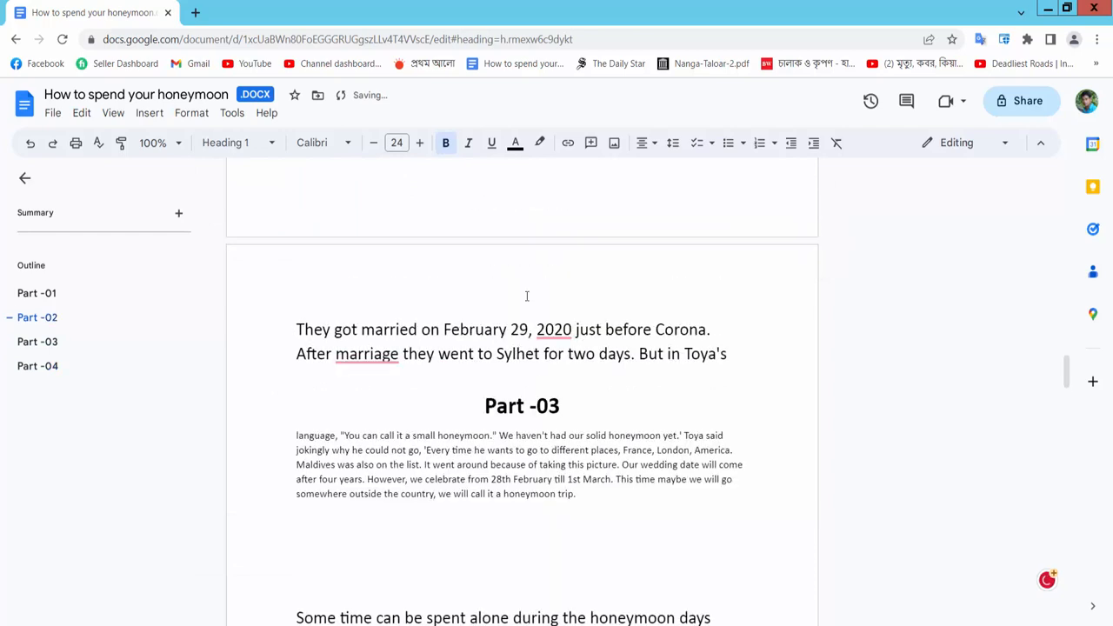
Step: Style the article name as a Title heading and select the table of contents
scroll("up", 3)
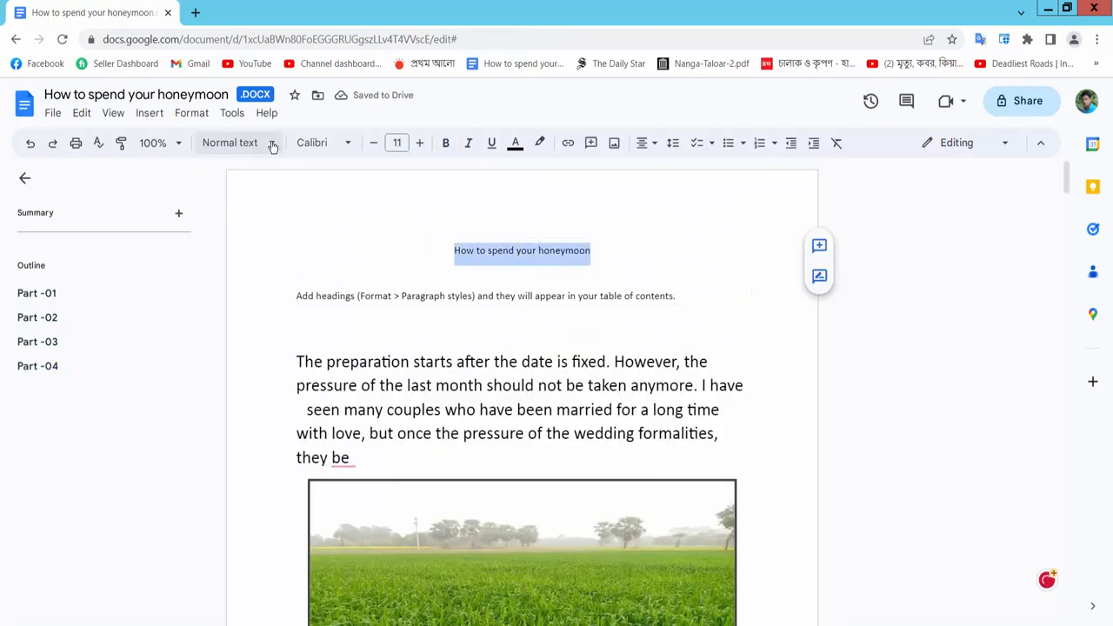
left_click(230, 142)
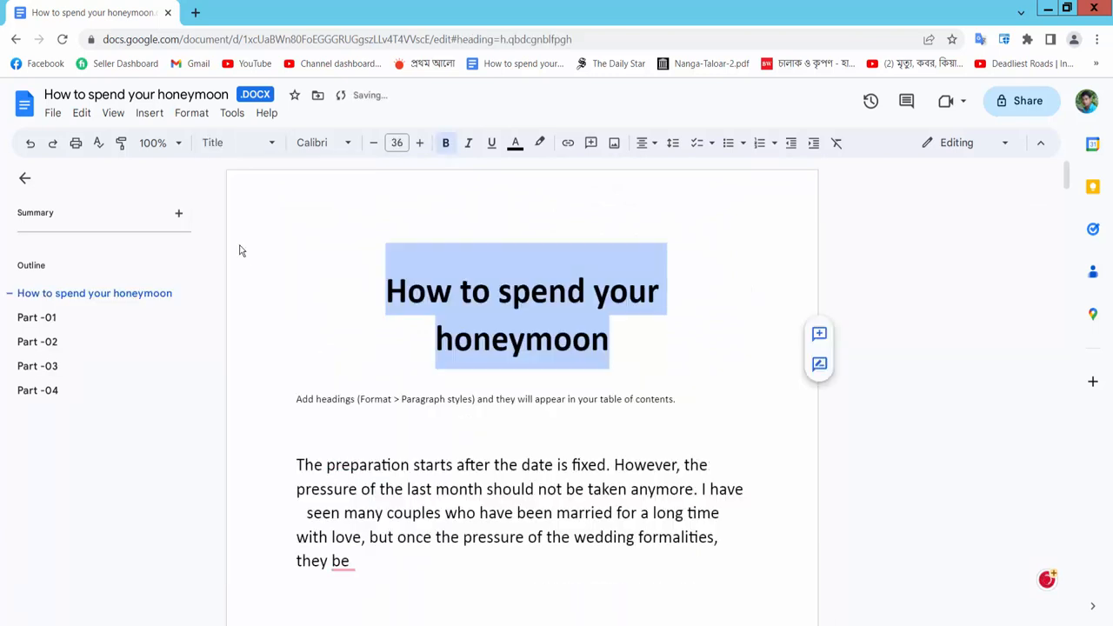
left_click(487, 398)
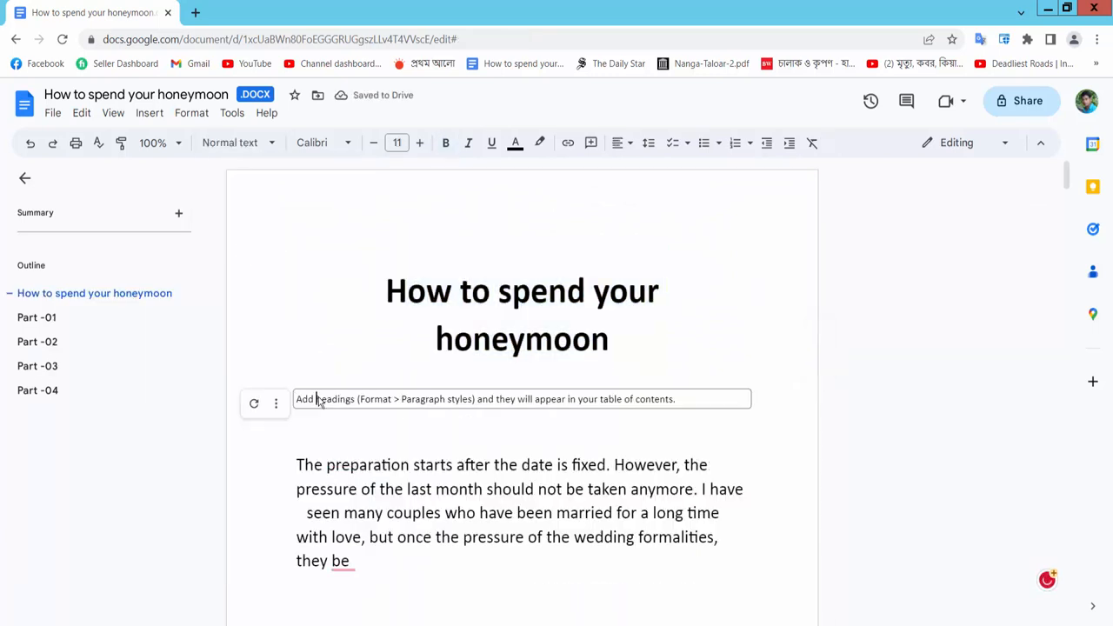
mouse_move(254, 403)
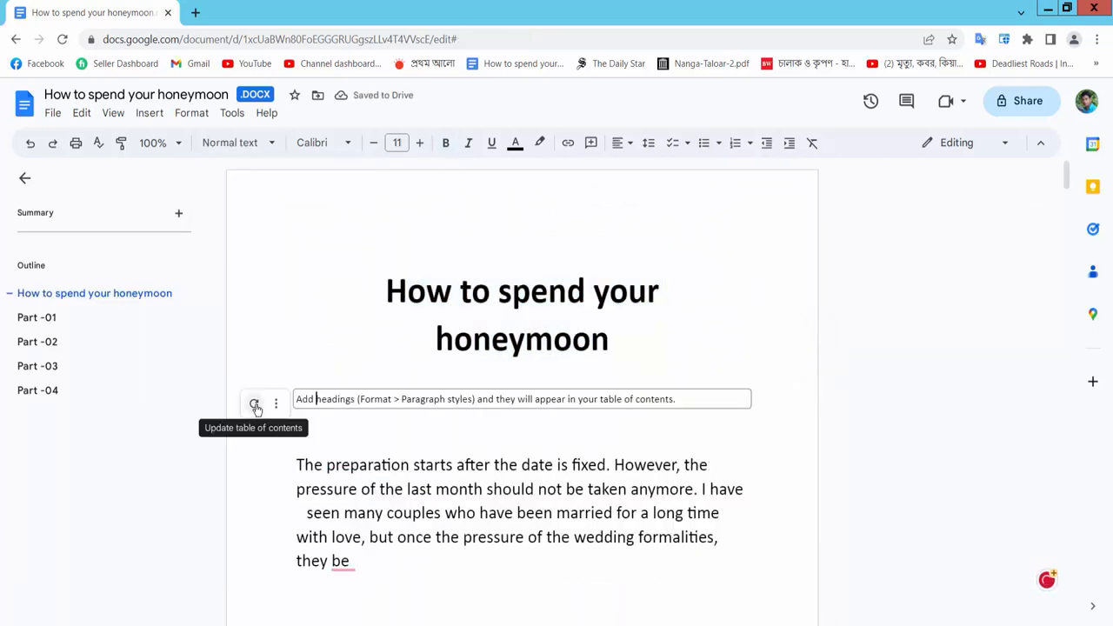
Step: Refresh the table of contents to list Part -01 to Part -04 on pages 2-5, testing the Part -01 link
left_click(253, 404)
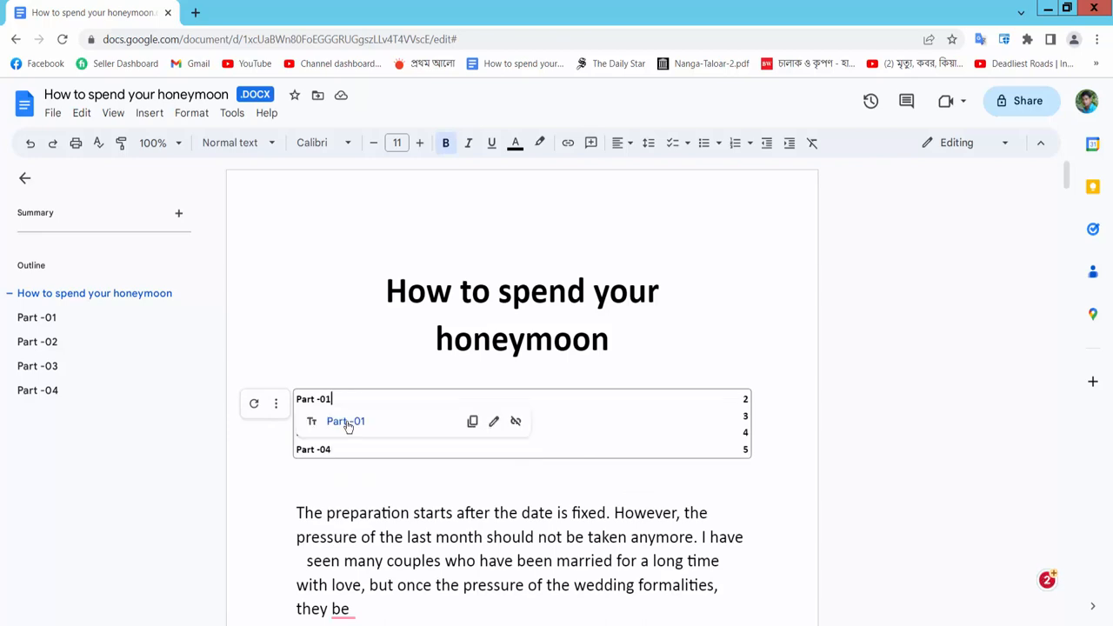
left_click(344, 421)
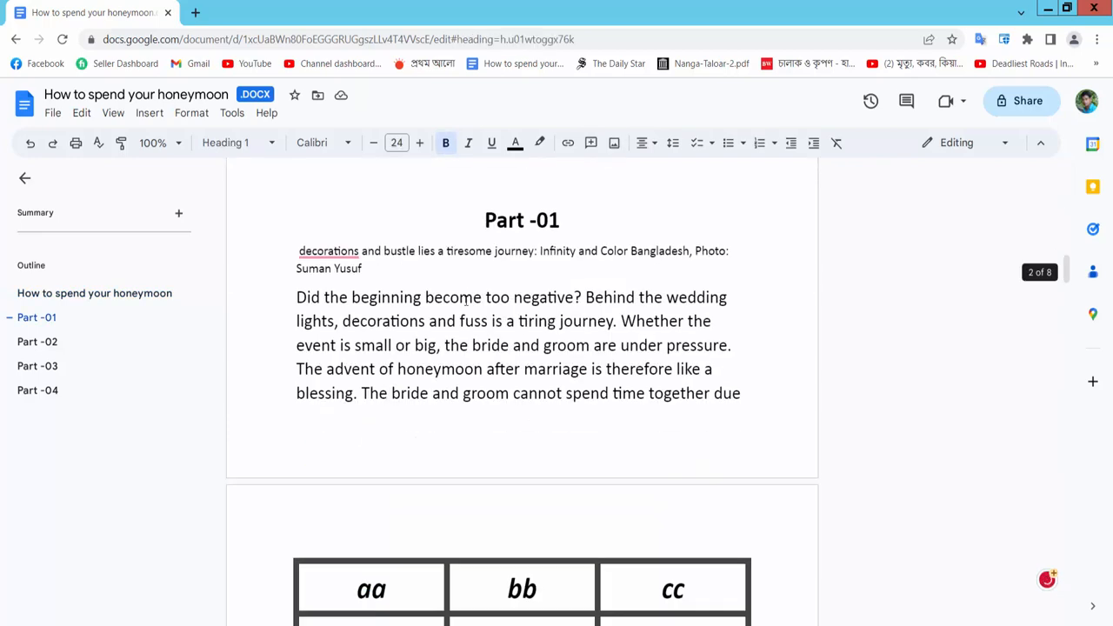
scroll("up", 3)
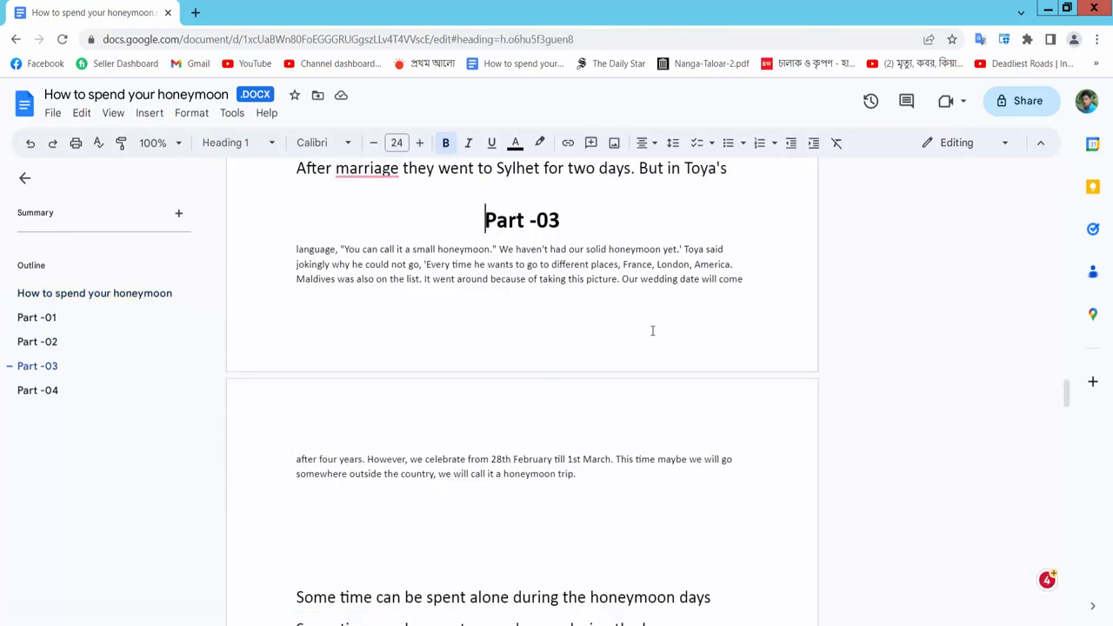
scroll("up", 3)
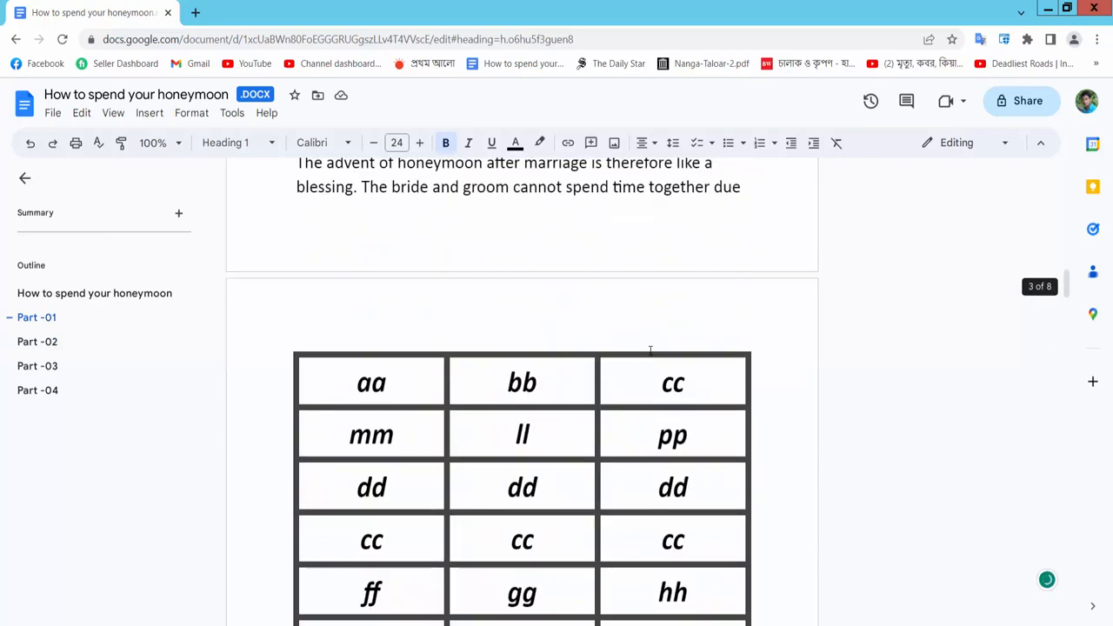
scroll("up", 3)
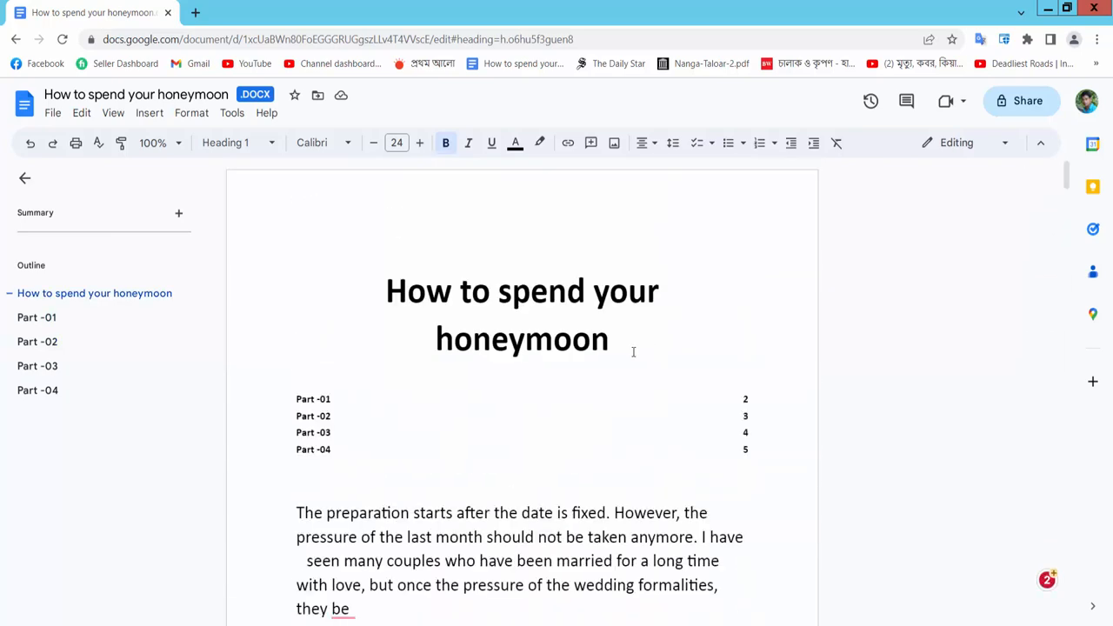